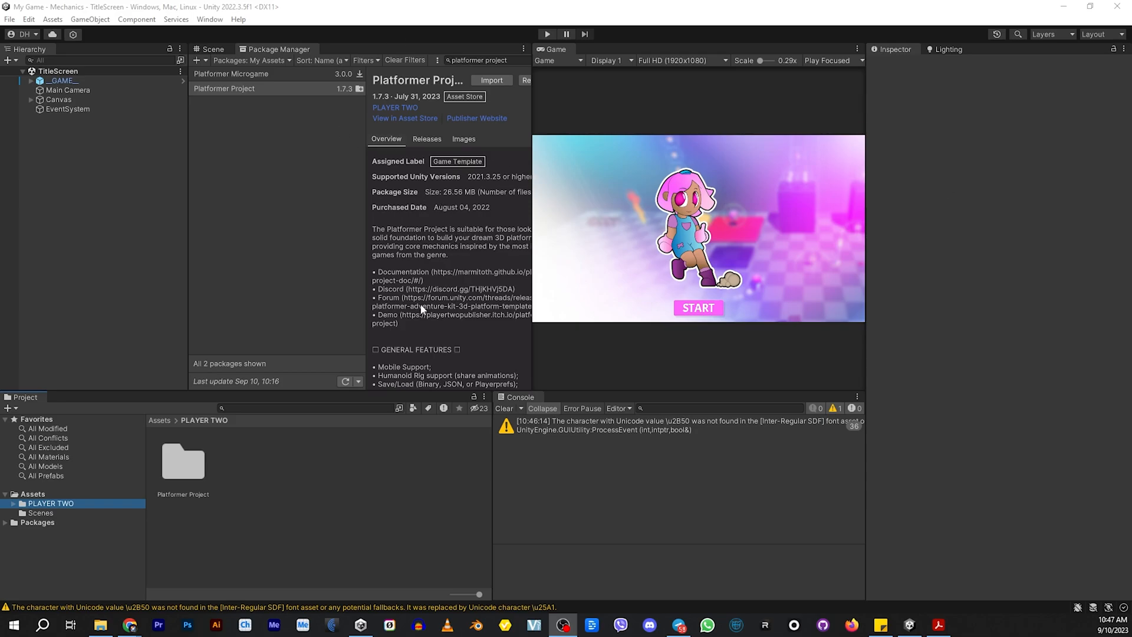
pyautogui.moveTo(574, 453)
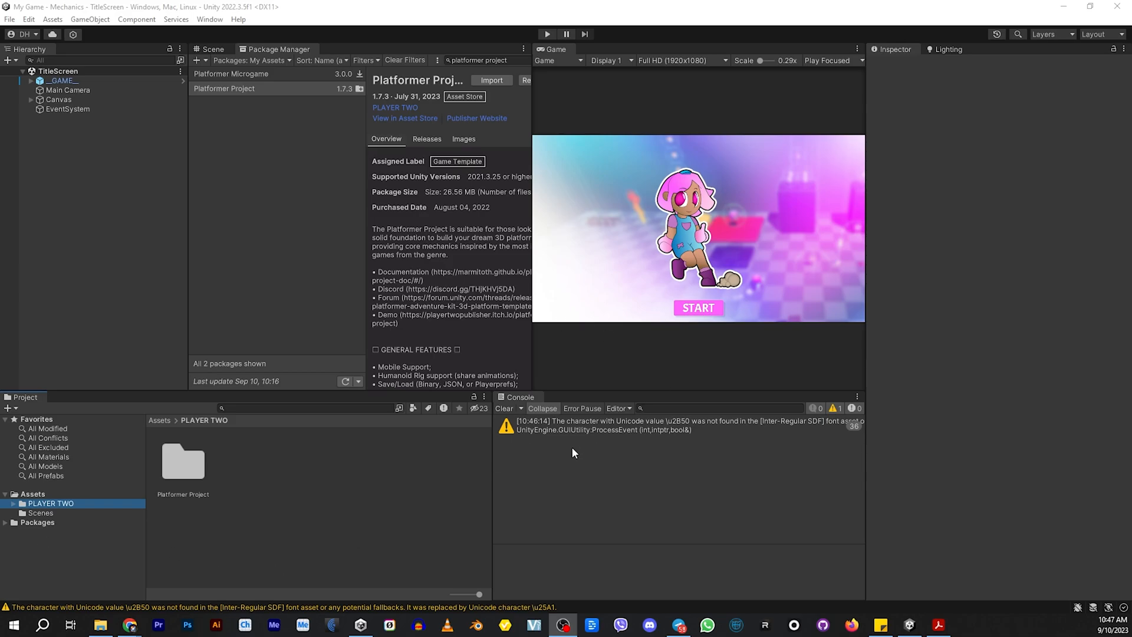
pyautogui.moveTo(213, 100)
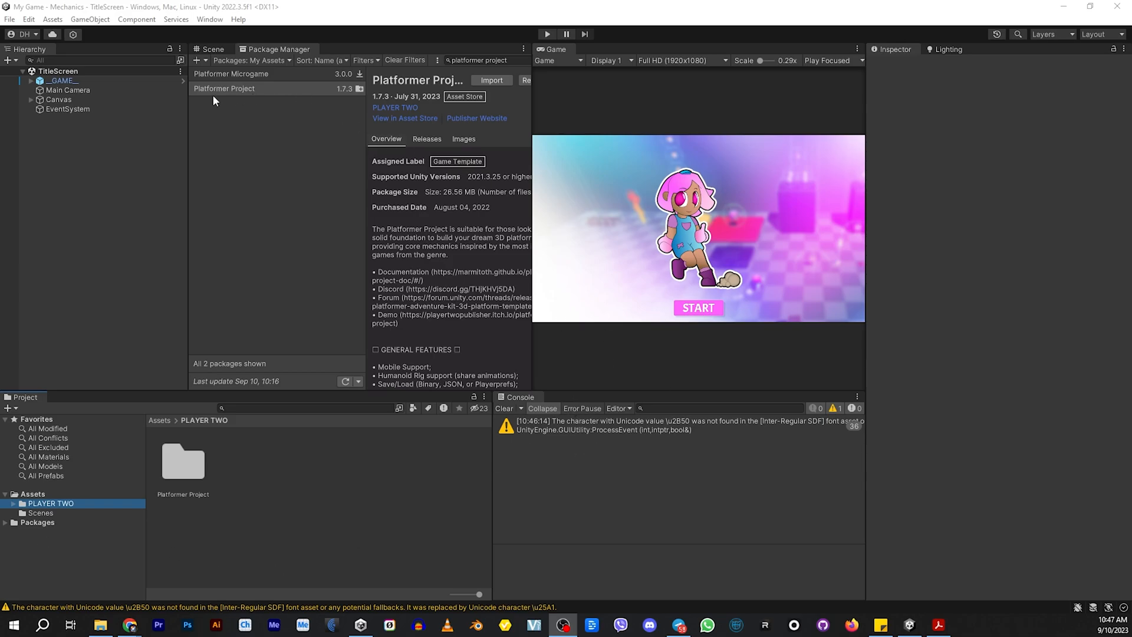
# Create a new scene from the Basic (Built-in) template with camera and directional light.
pyautogui.click(10, 19)
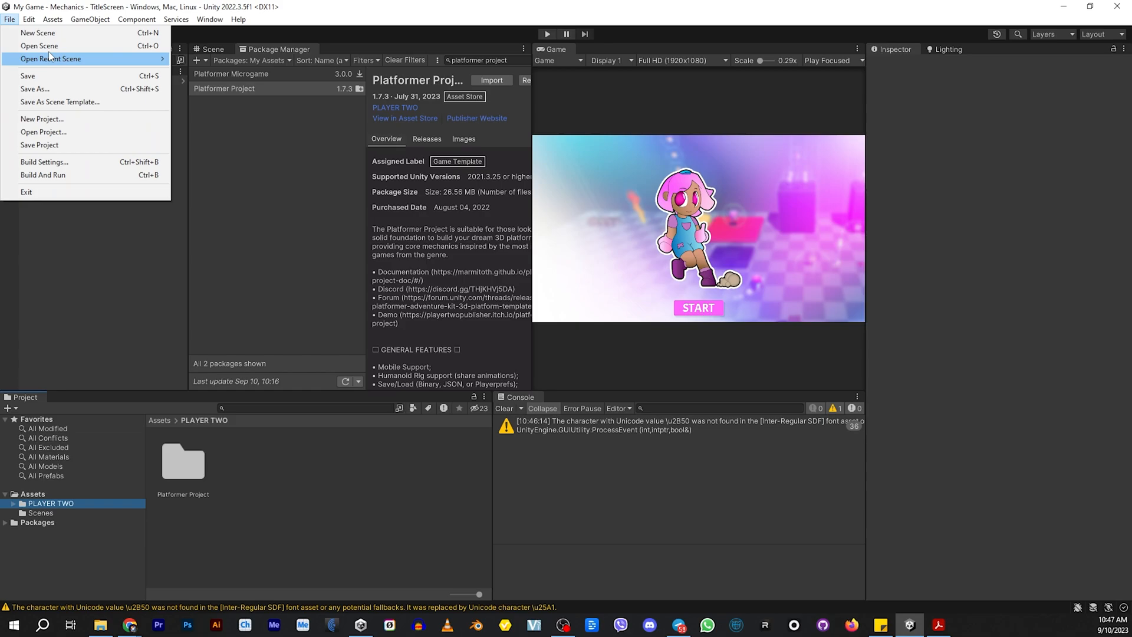
pyautogui.click(36, 33)
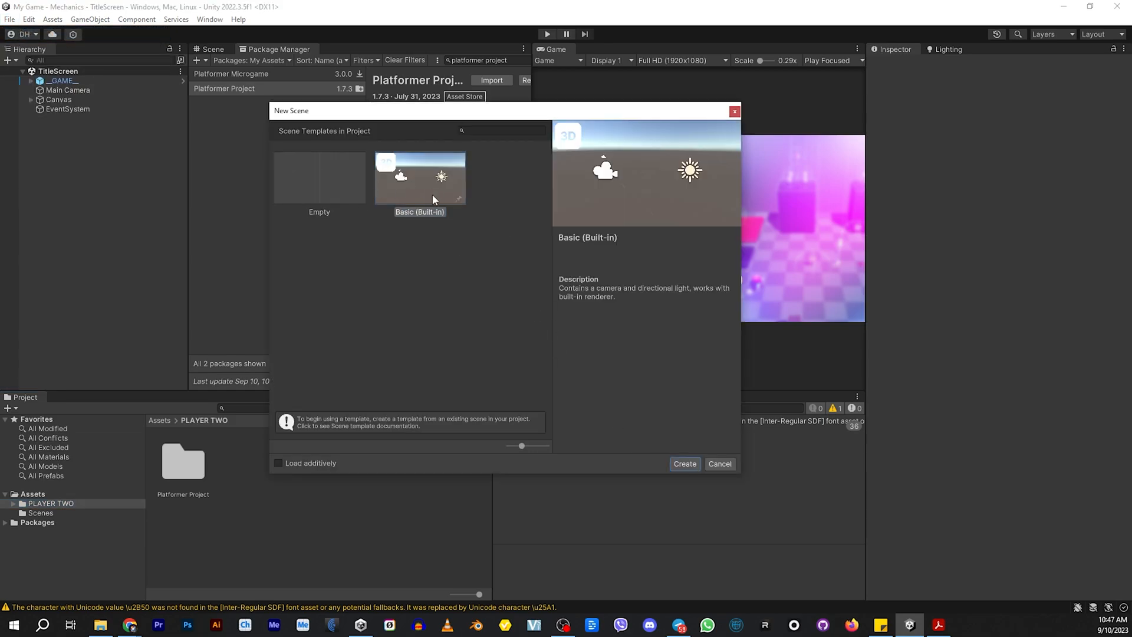
pyautogui.click(682, 464)
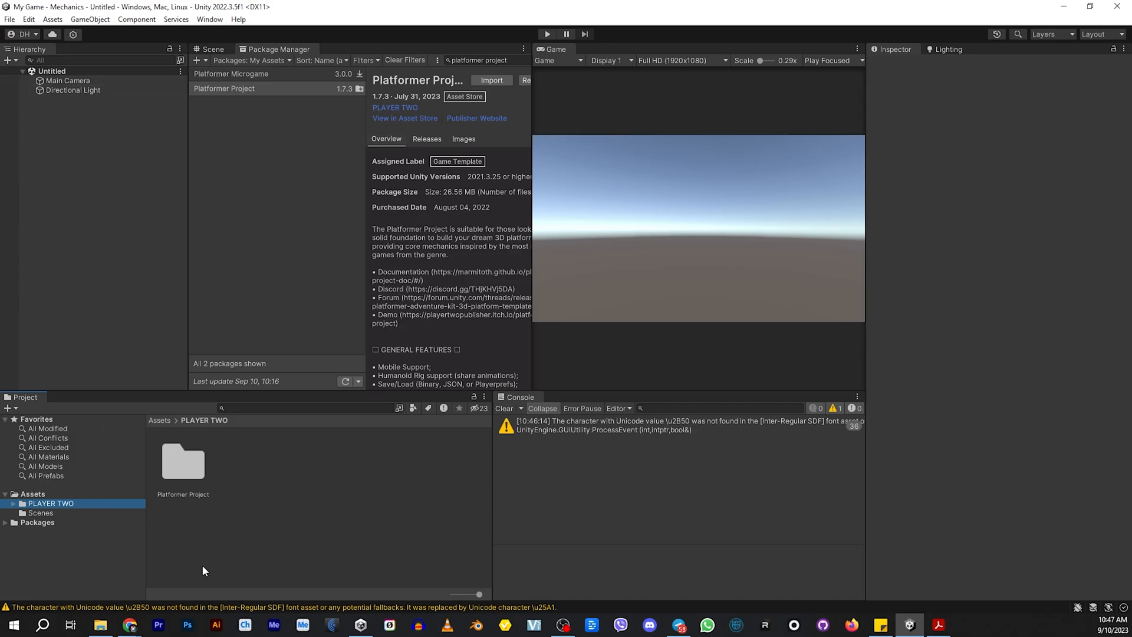
pyautogui.moveTo(234, 56)
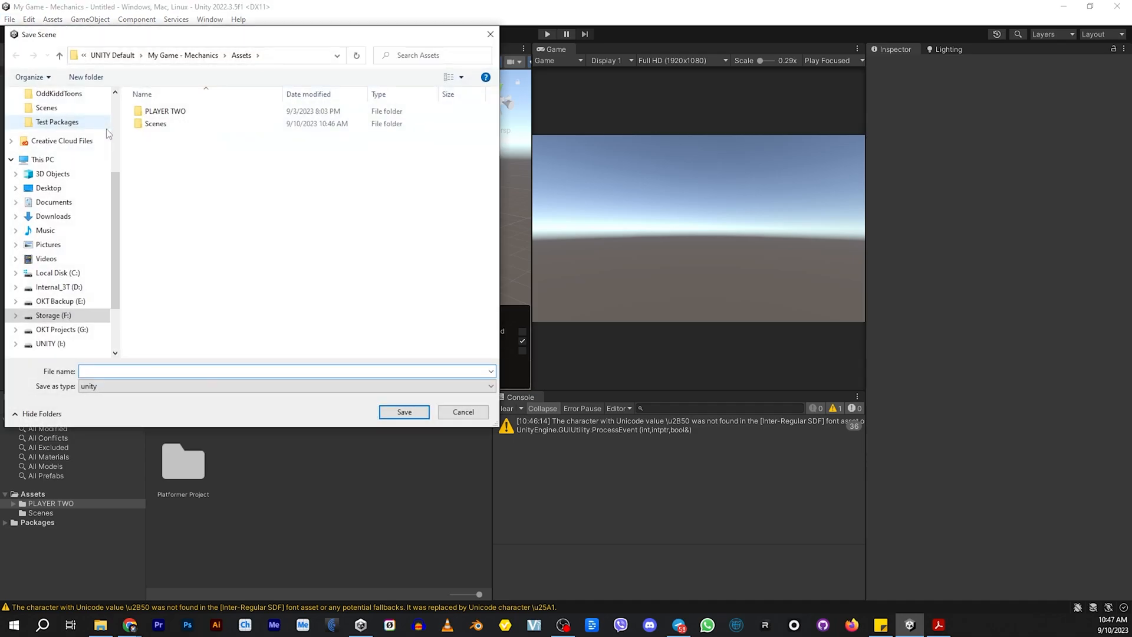
# Save the scene under the file name Scene2 into the Scenes folder.
pyautogui.write('Scene2')
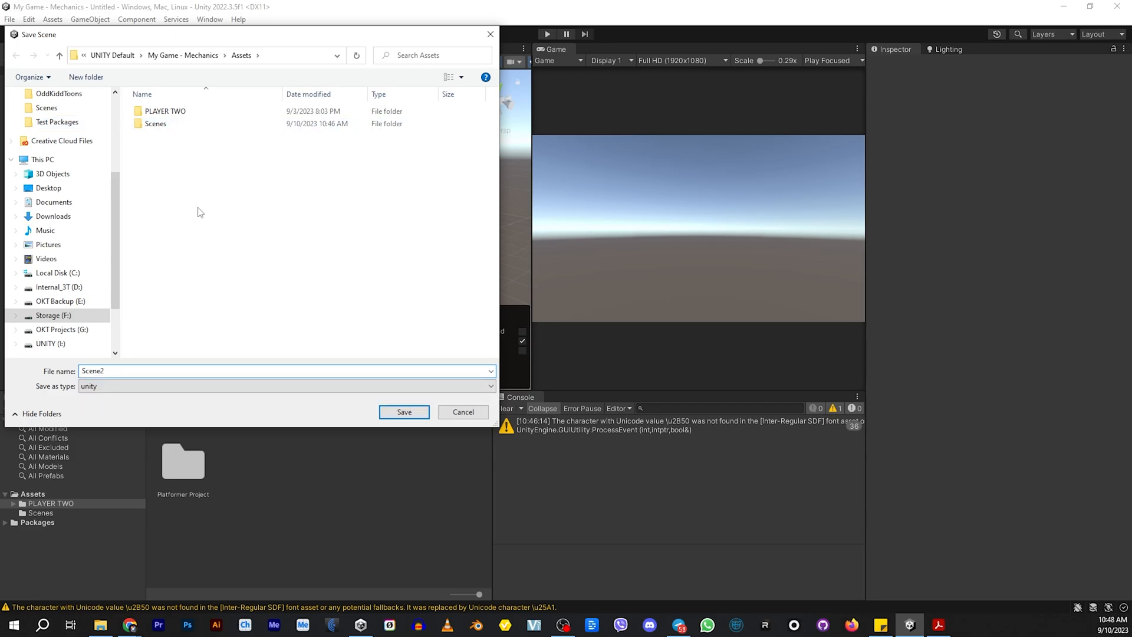
pyautogui.doubleClick(155, 123)
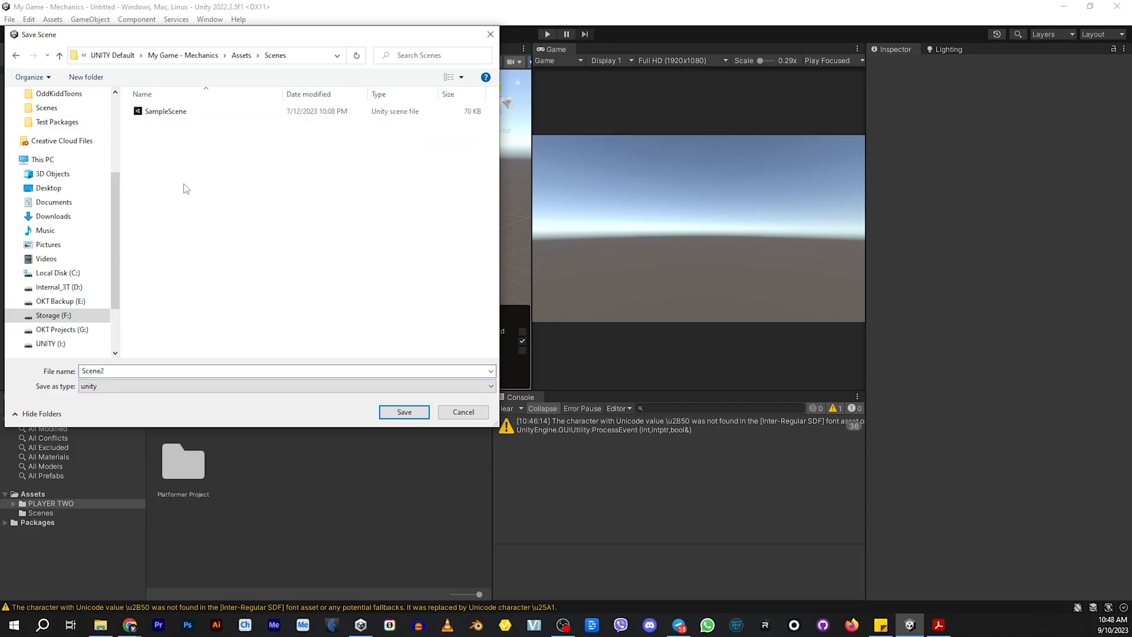
pyautogui.click(404, 412)
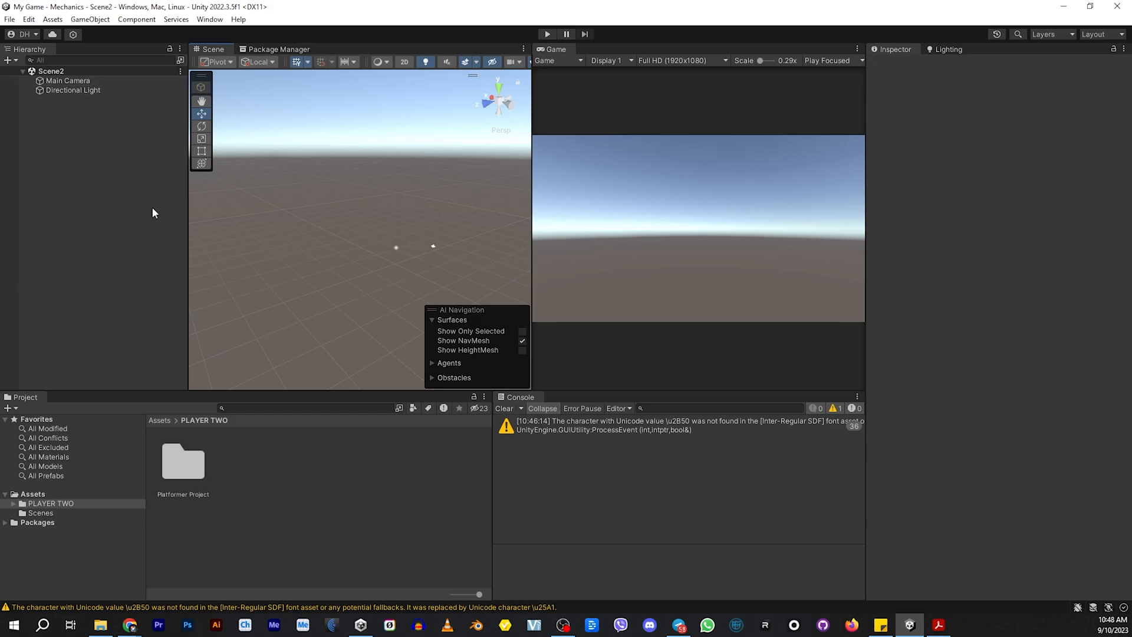
# Drag the __CAMERA__, __GAME__ and __LEVEL__ prefabs from Prefabs > Global into the Hierarchy.
pyautogui.click(13, 513)
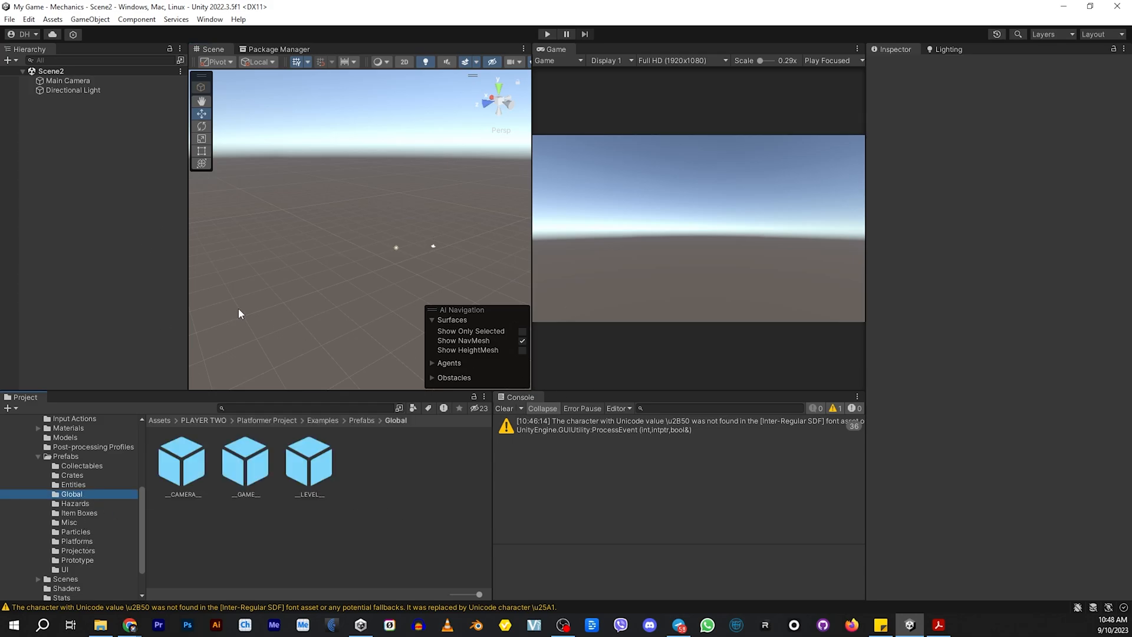
pyautogui.moveTo(211, 481)
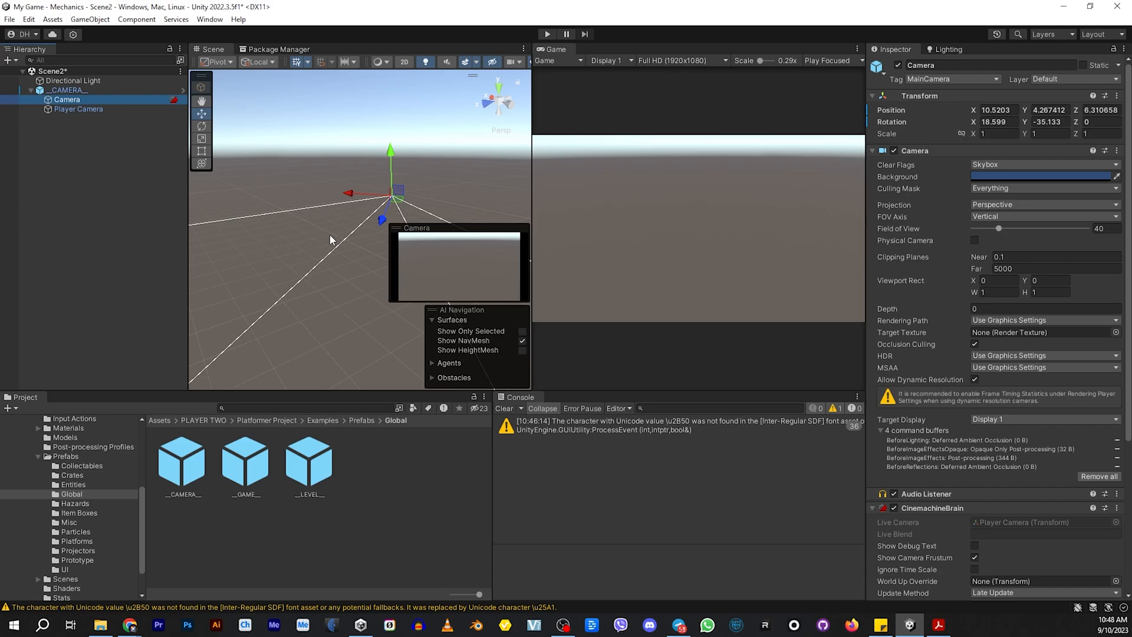
pyautogui.click(63, 118)
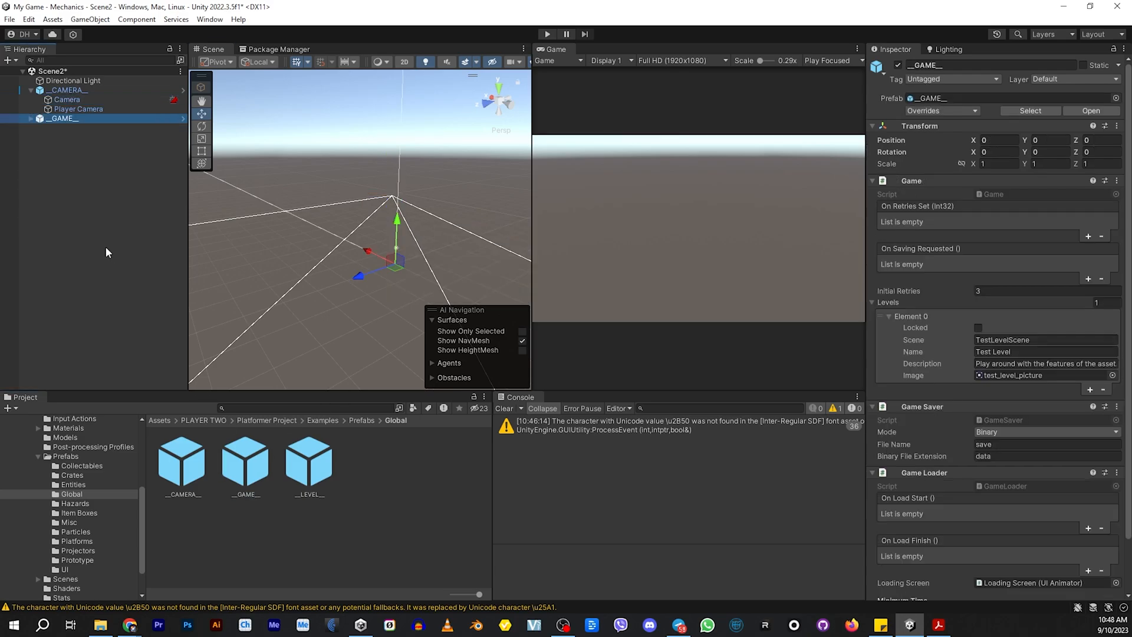
pyautogui.click(64, 128)
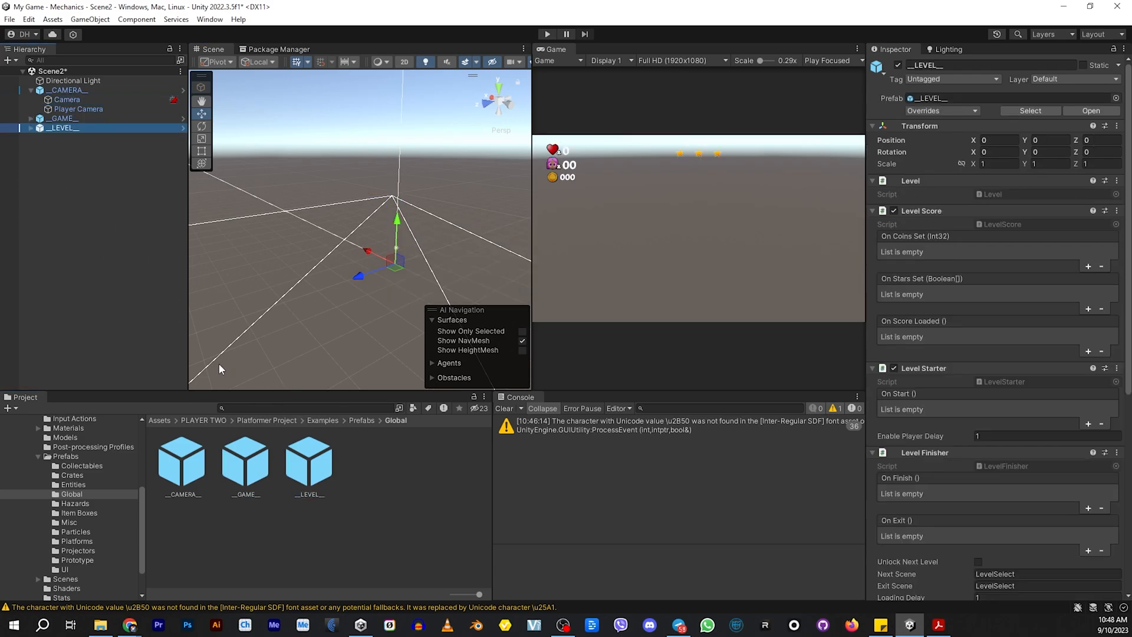
pyautogui.moveTo(280, 475)
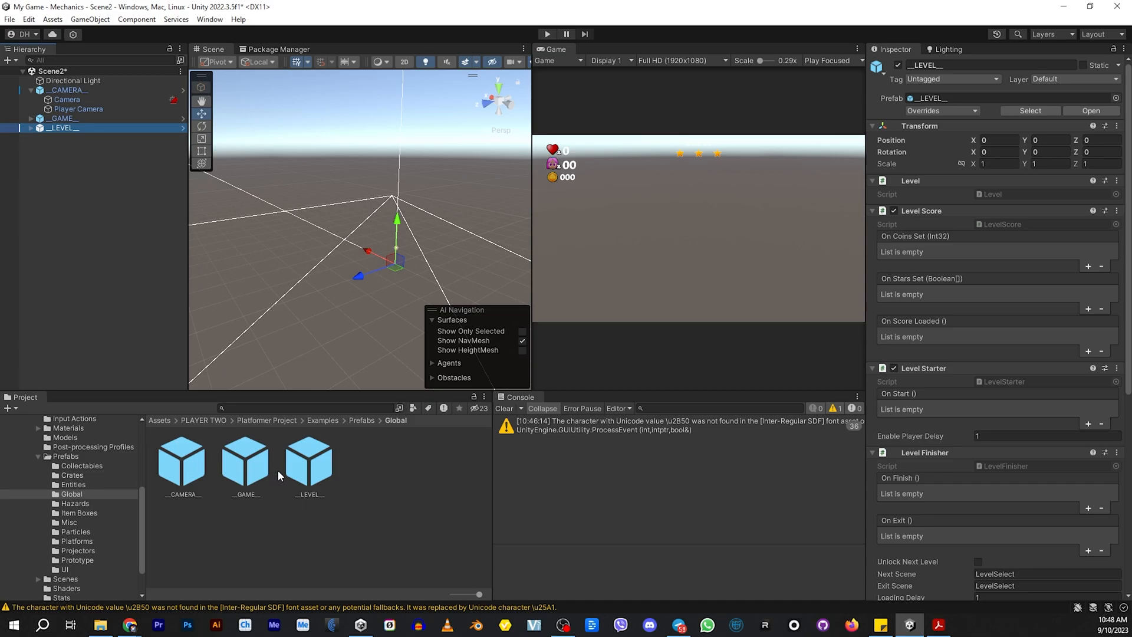
pyautogui.moveTo(318, 460)
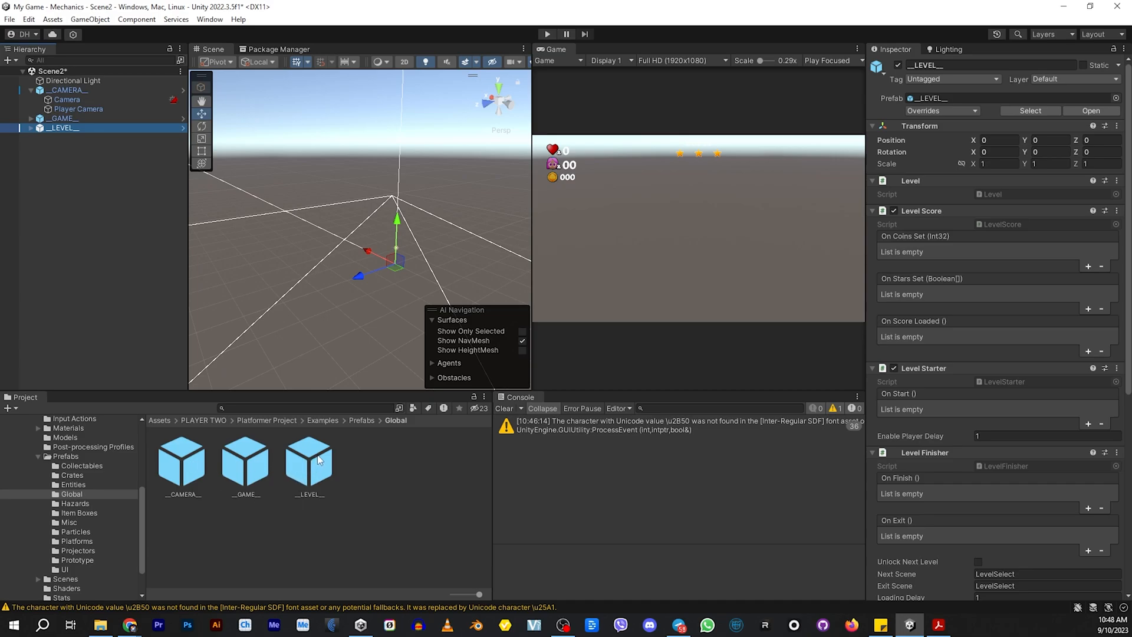
pyautogui.moveTo(325, 496)
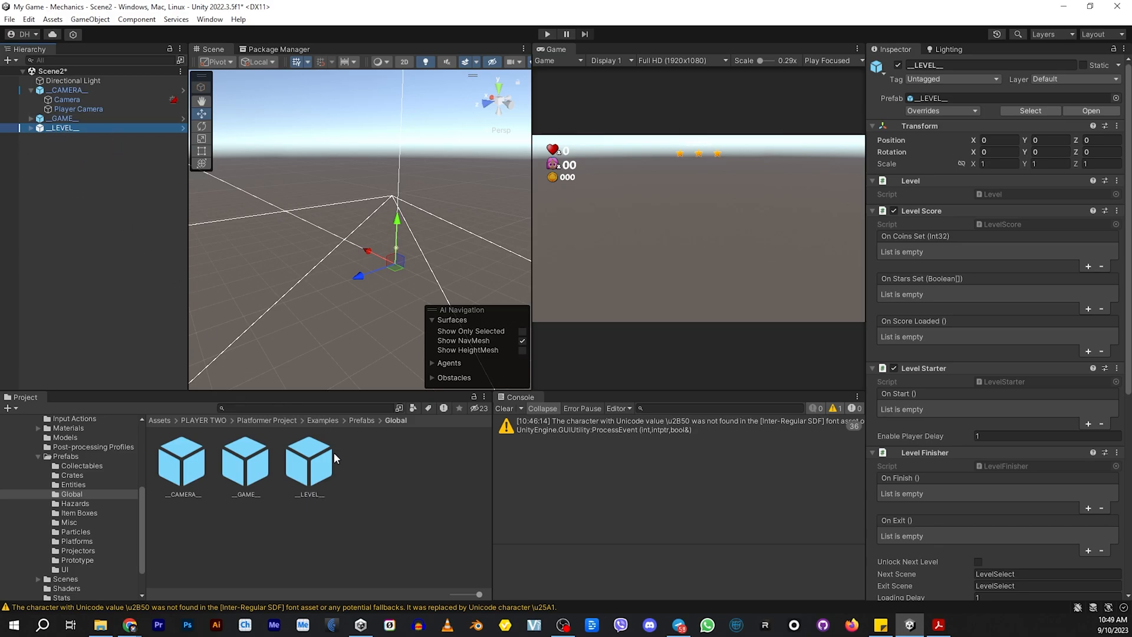
pyautogui.moveTo(697, 470)
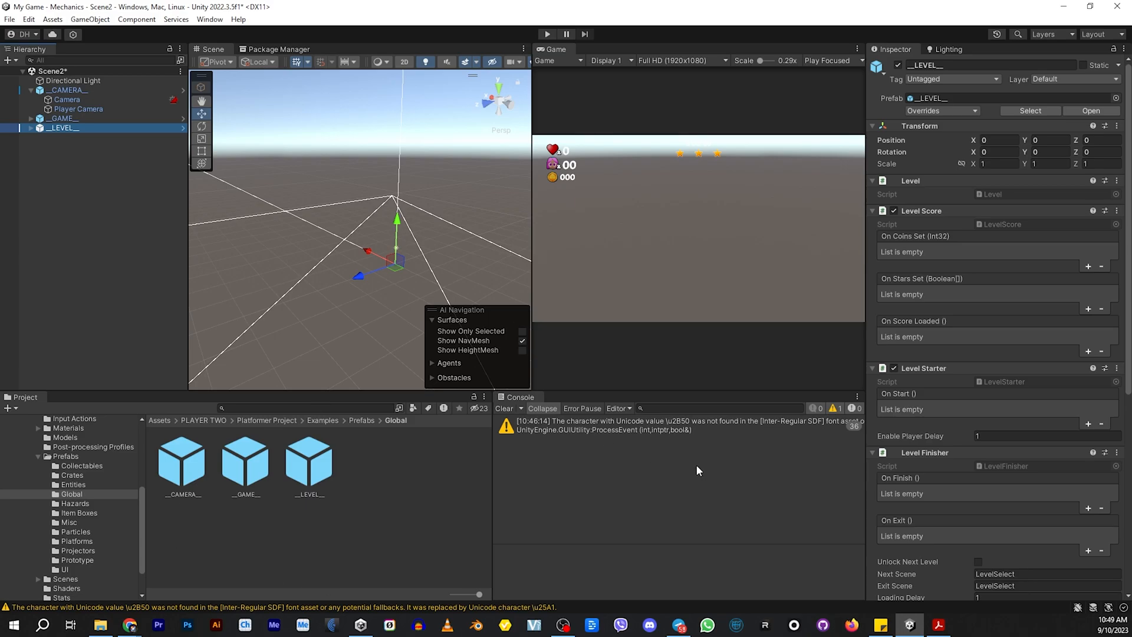
pyautogui.moveTo(354, 490)
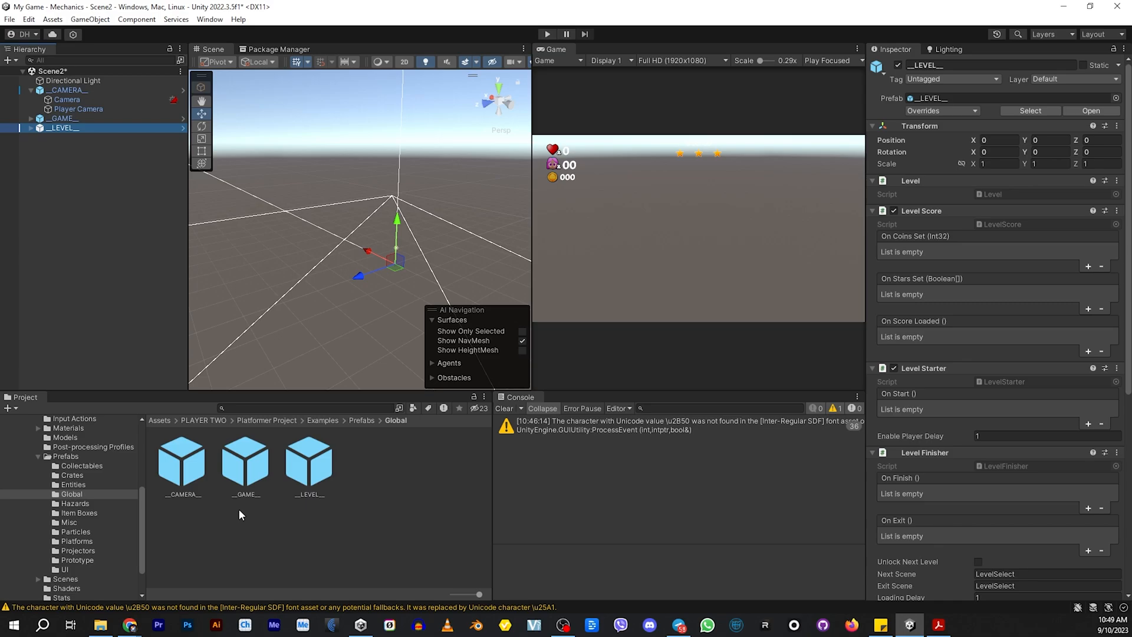
pyautogui.moveTo(157, 464)
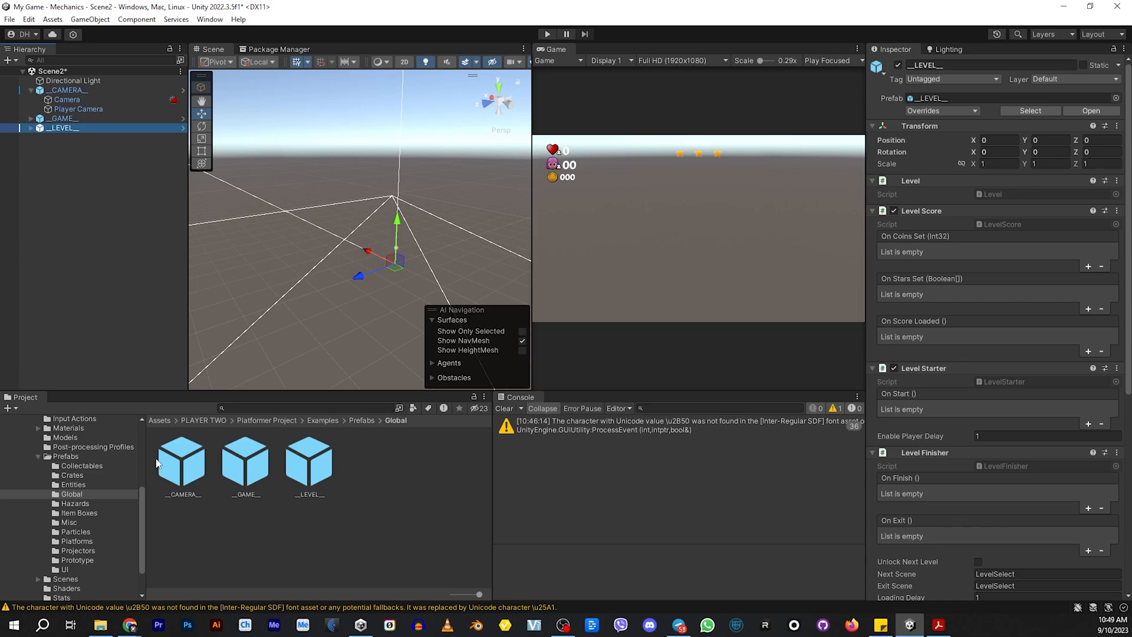
pyautogui.moveTo(216, 471)
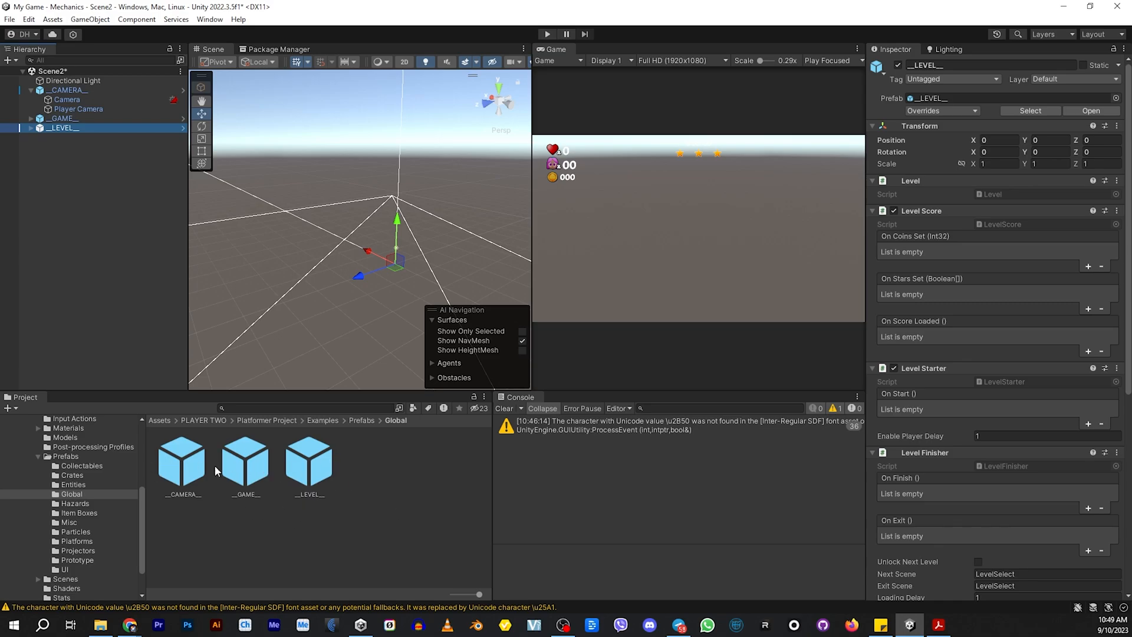
pyautogui.moveTo(380, 528)
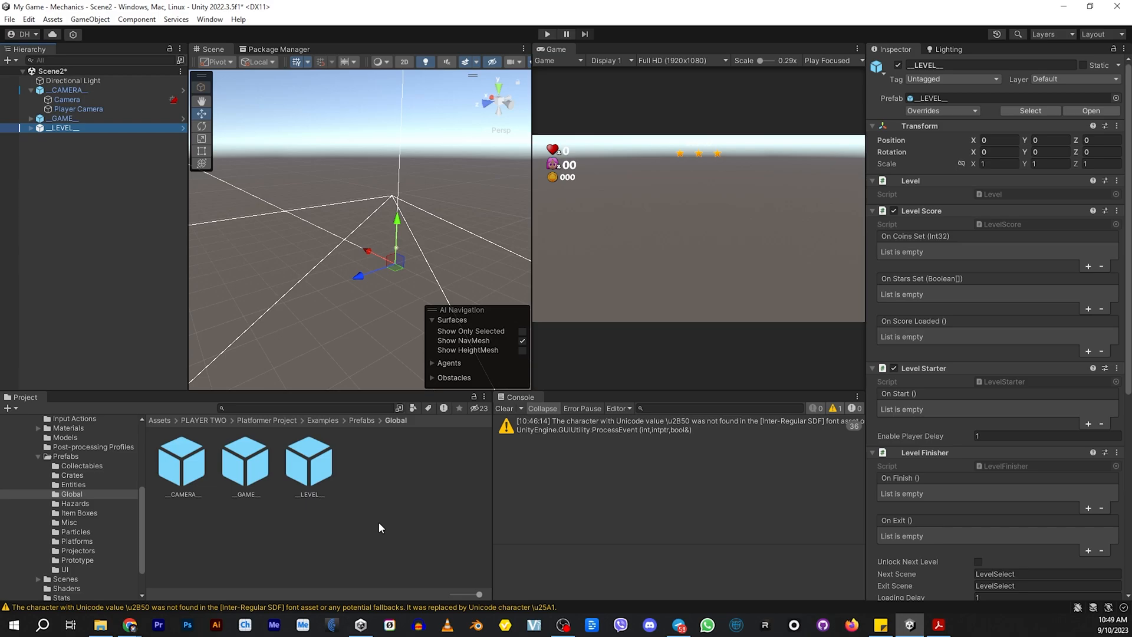
pyautogui.moveTo(364, 524)
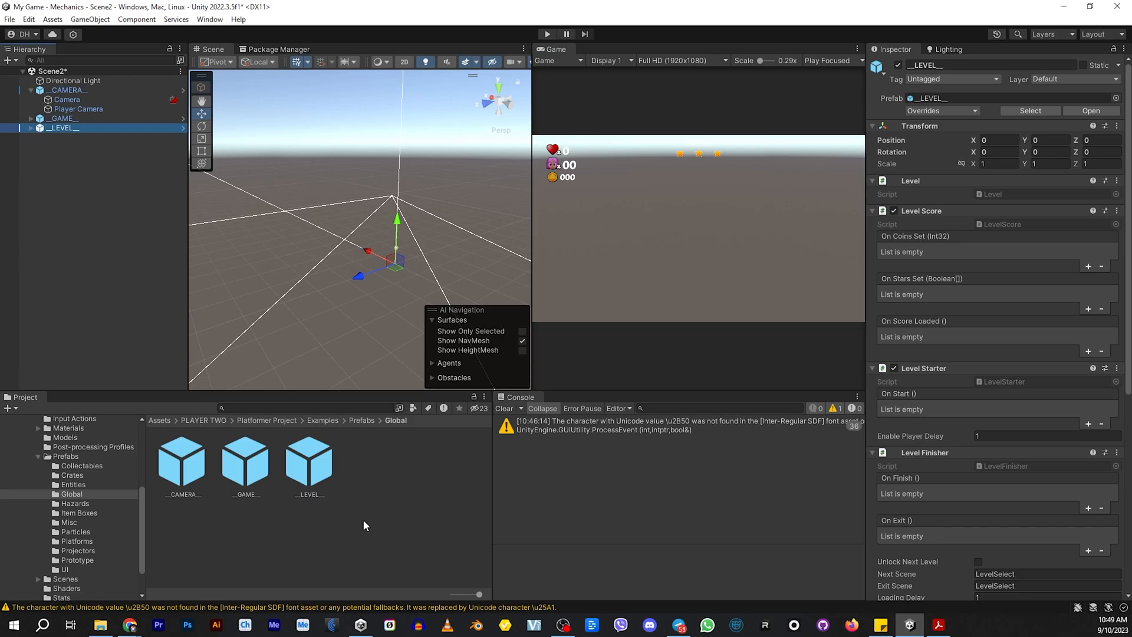
pyautogui.moveTo(396, 496)
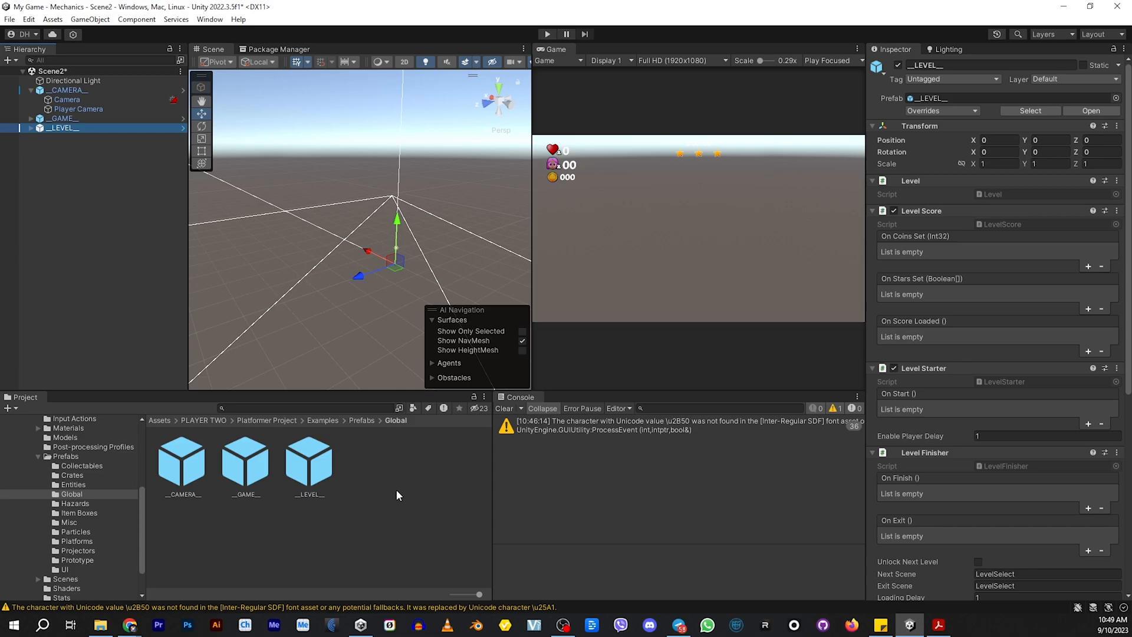
pyautogui.moveTo(168, 285)
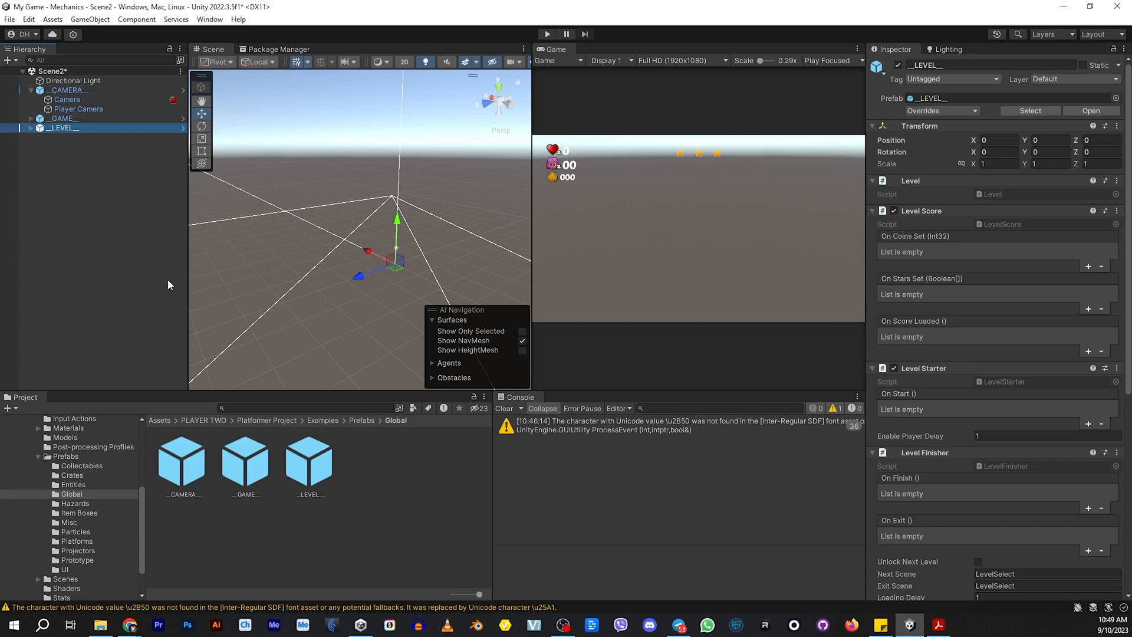
pyautogui.moveTo(80, 488)
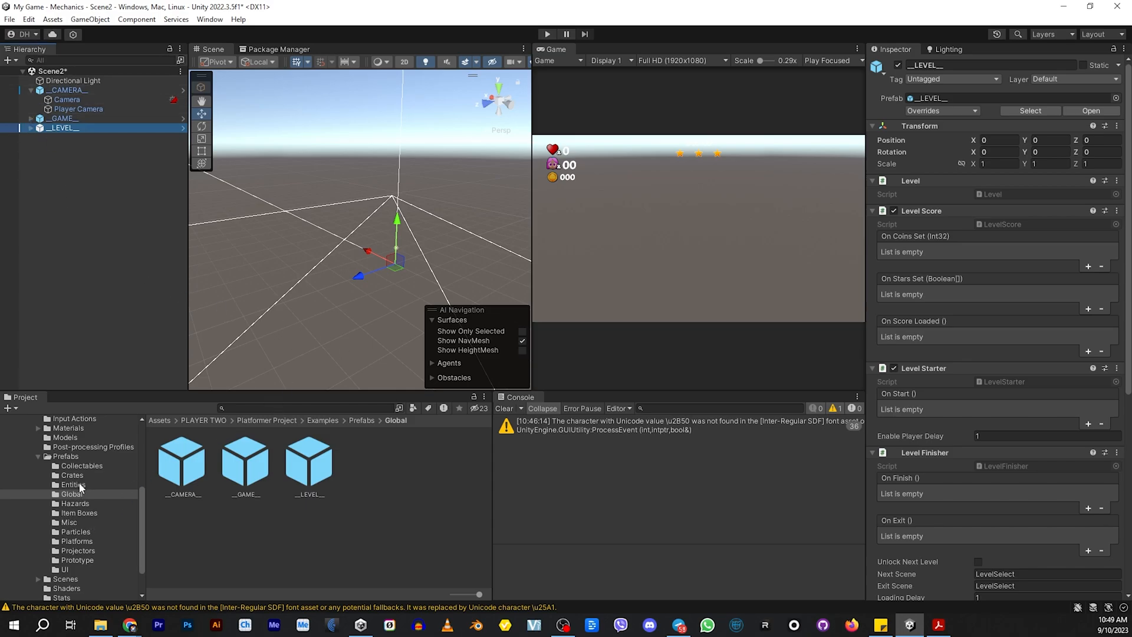
# Place the Lily prefab from Prefabs > Entities into the Hierarchy and deselect it.
pyautogui.click(72, 483)
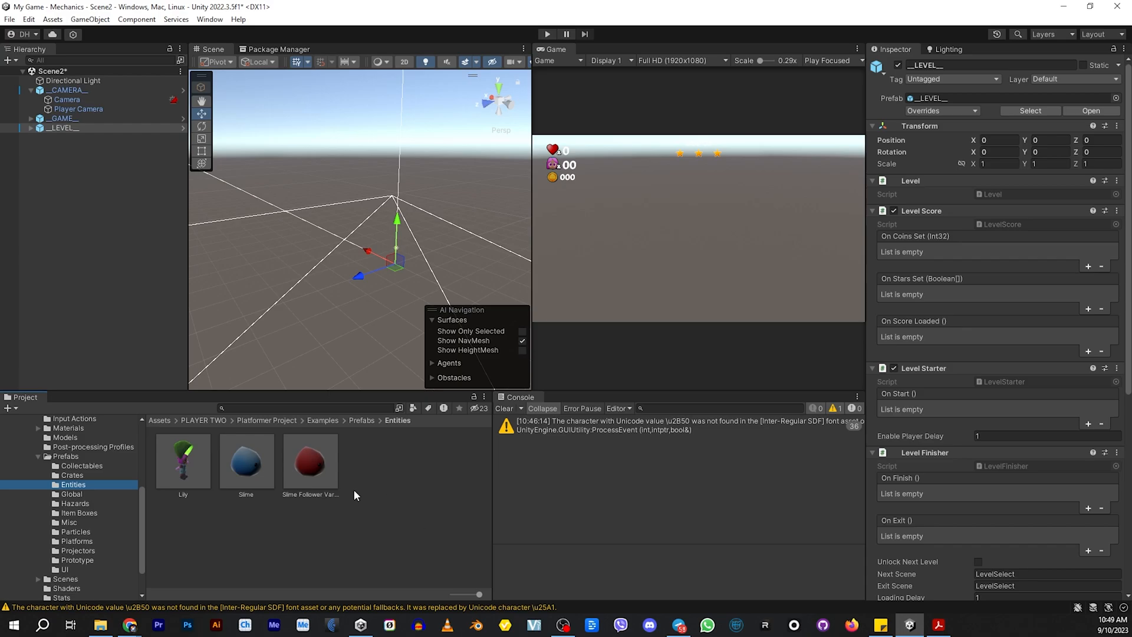
pyautogui.moveTo(186, 464)
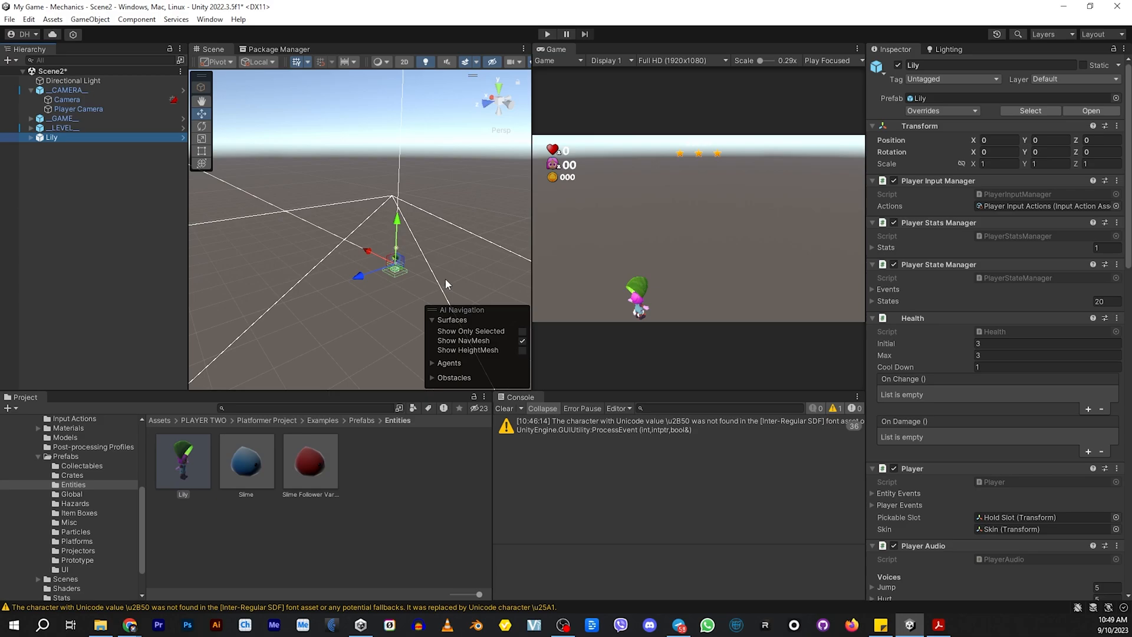
pyautogui.moveTo(665, 328)
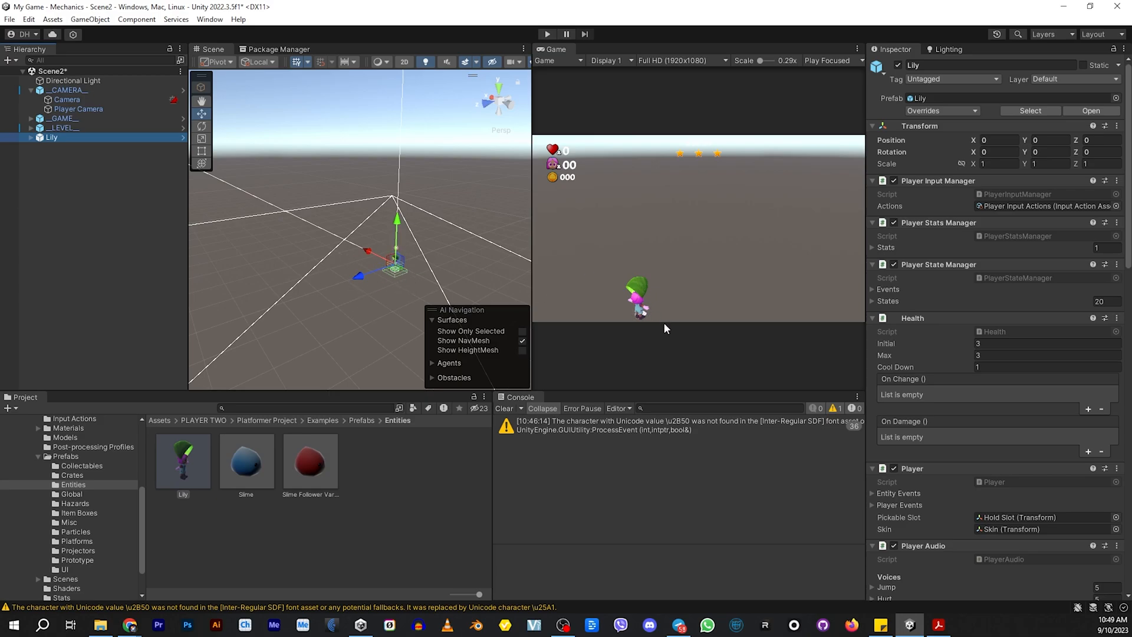
pyautogui.click(94, 191)
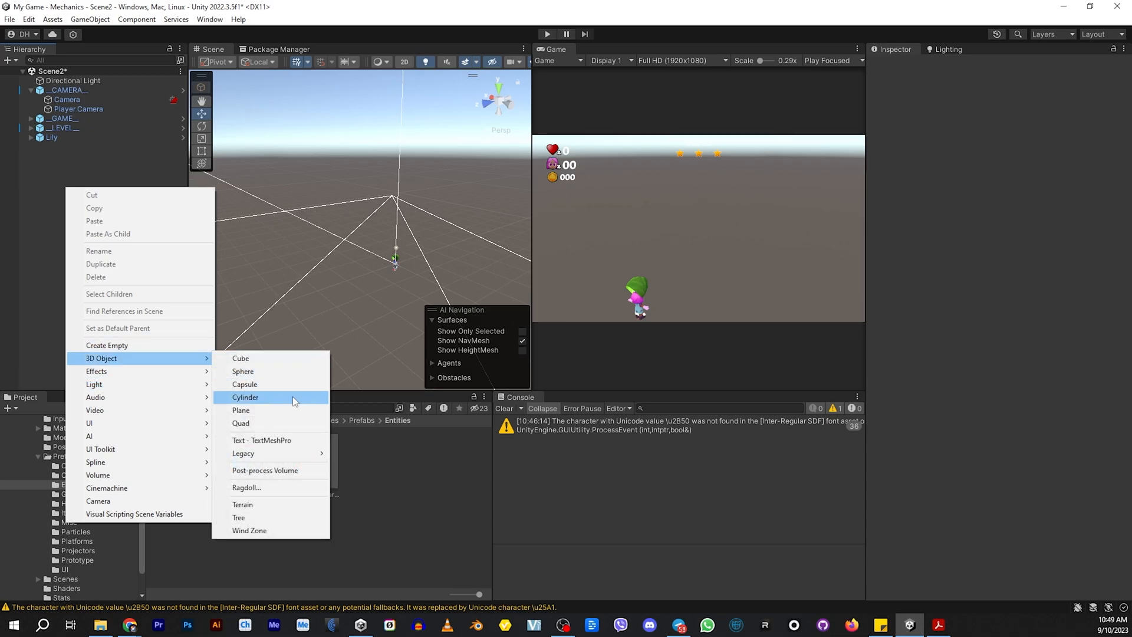
# Create a Plane at position 0,0,0 and set Lily's Y position to 1.099.
pyautogui.click(241, 410)
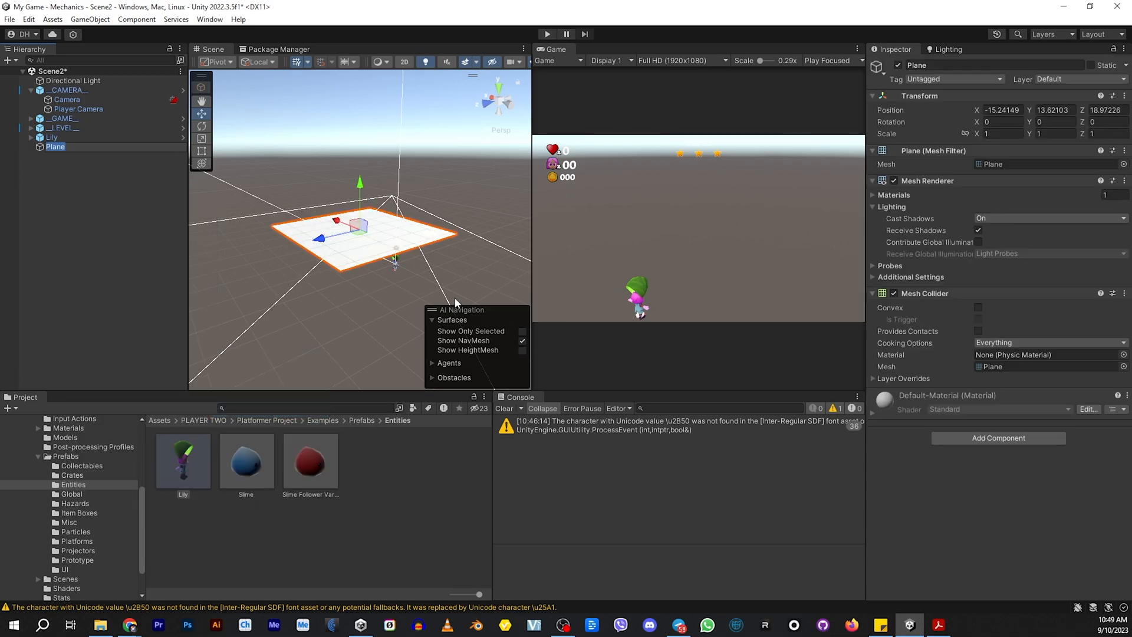
pyautogui.click(1003, 109)
pyautogui.write('0')
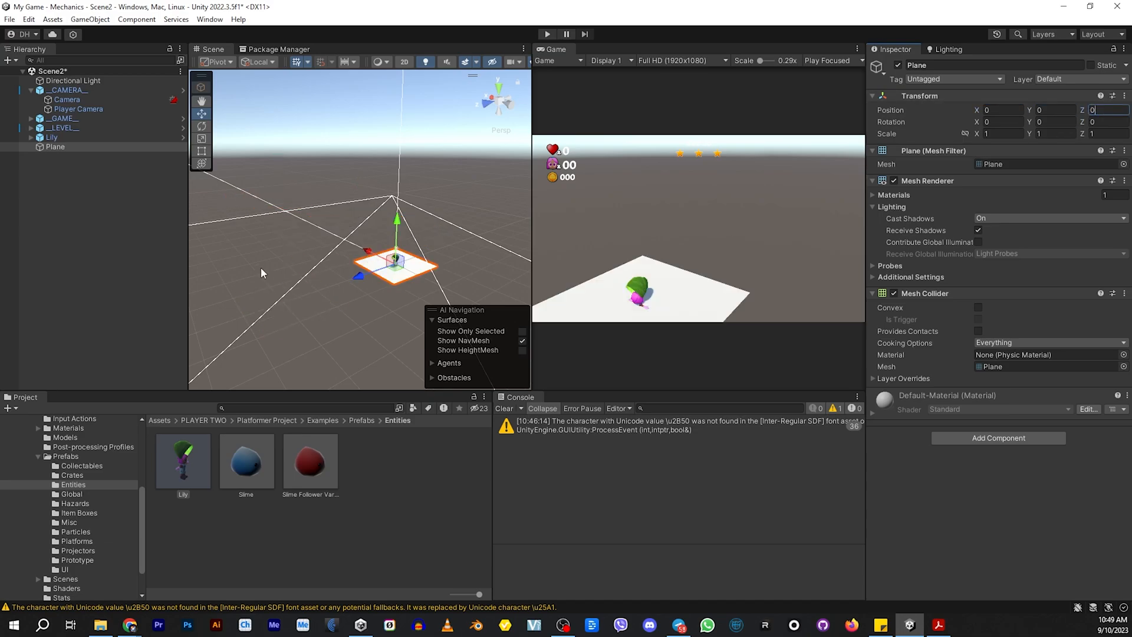
pyautogui.click(51, 138)
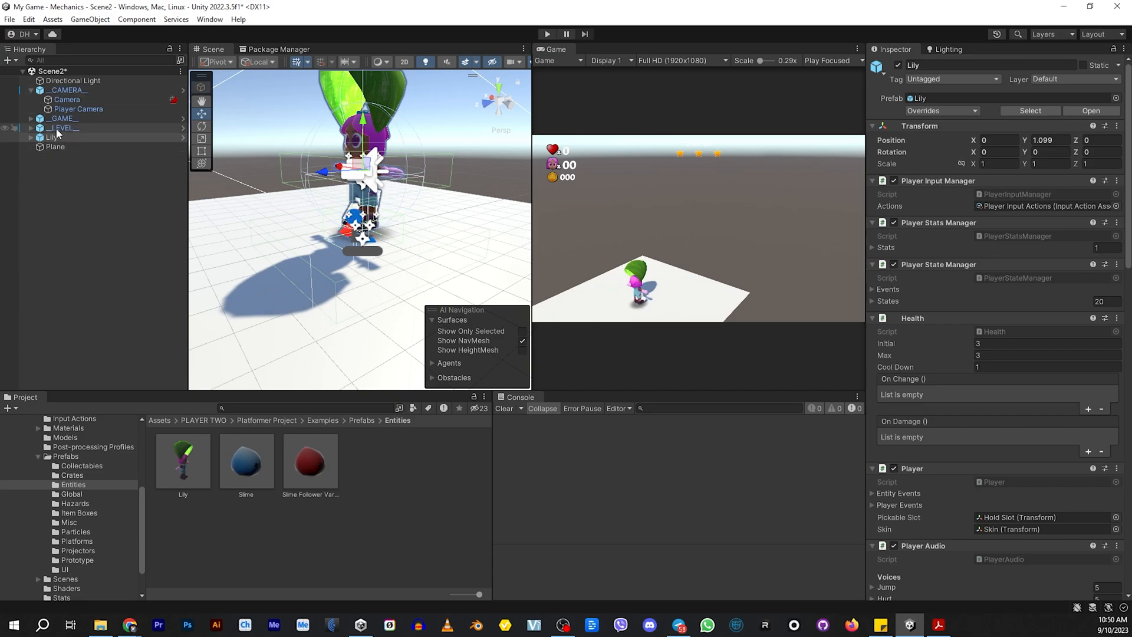
# Set __GAME__'s Levels size to 2, with Element 1 using Scene2 and named 'Scene 2'.
pyautogui.click(64, 119)
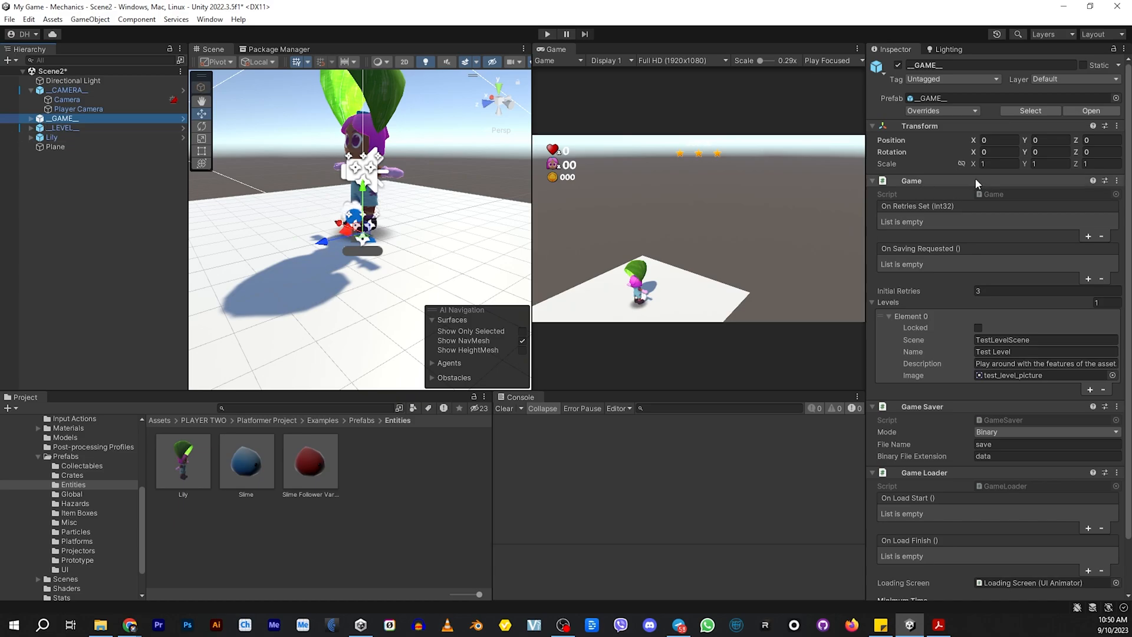
pyautogui.click(888, 321)
pyautogui.write('2')
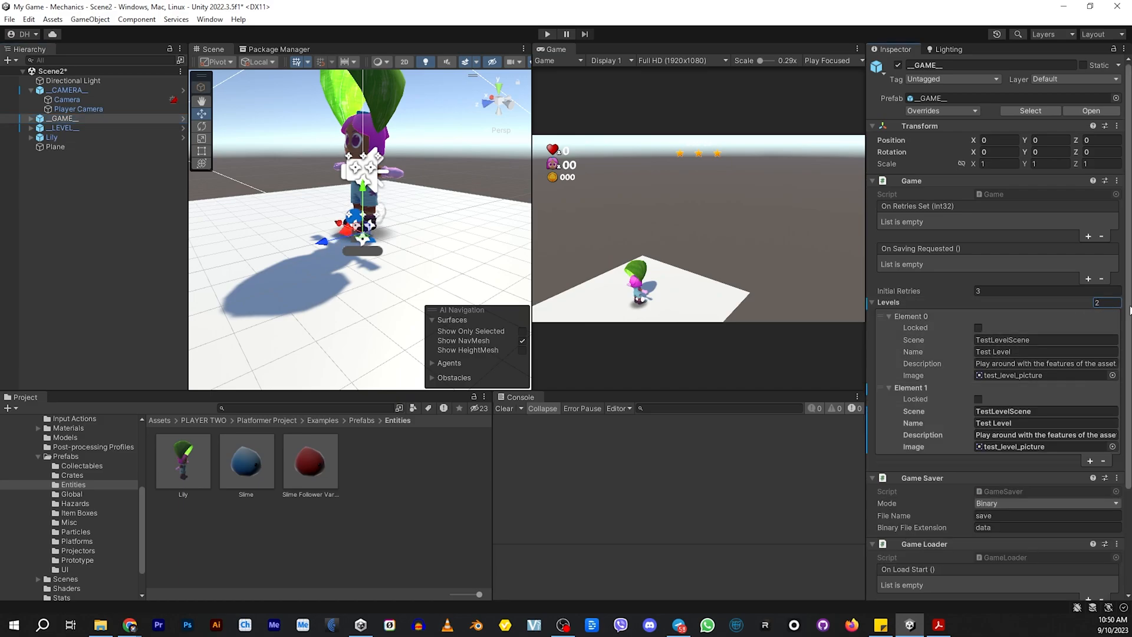
pyautogui.click(44, 162)
pyautogui.write('Scene2')
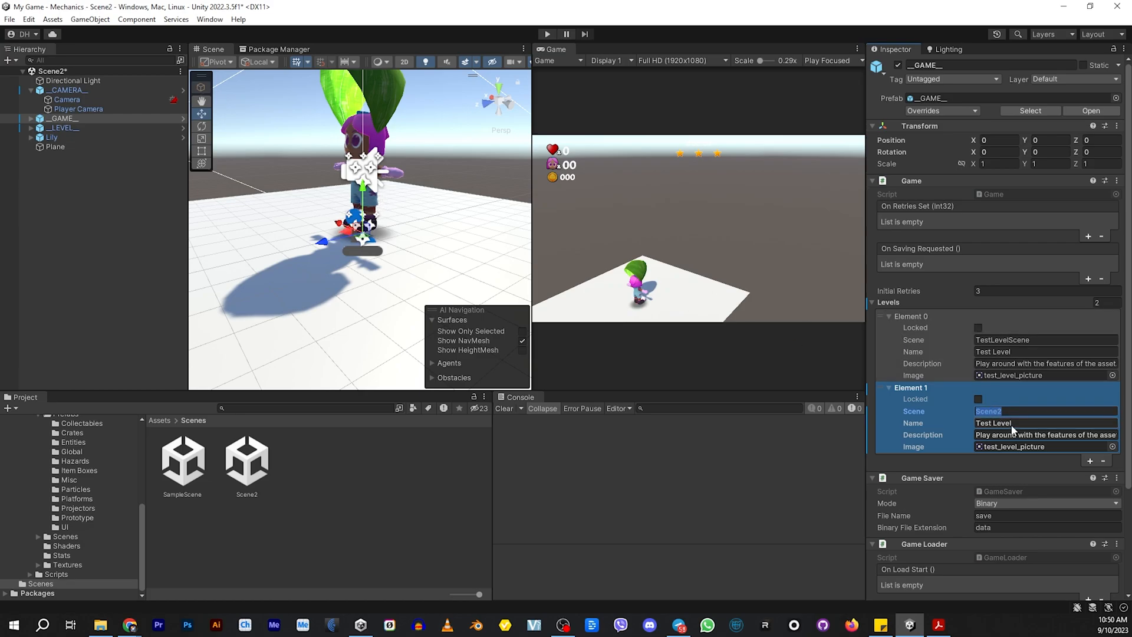
pyautogui.click(1010, 422)
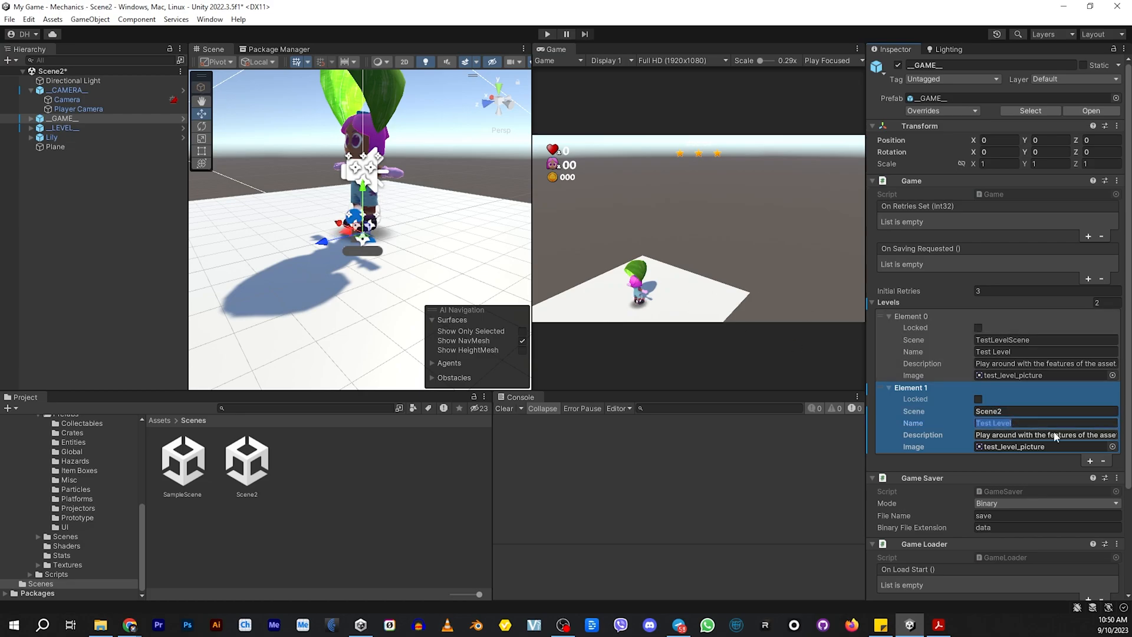
pyautogui.write('Scene 2')
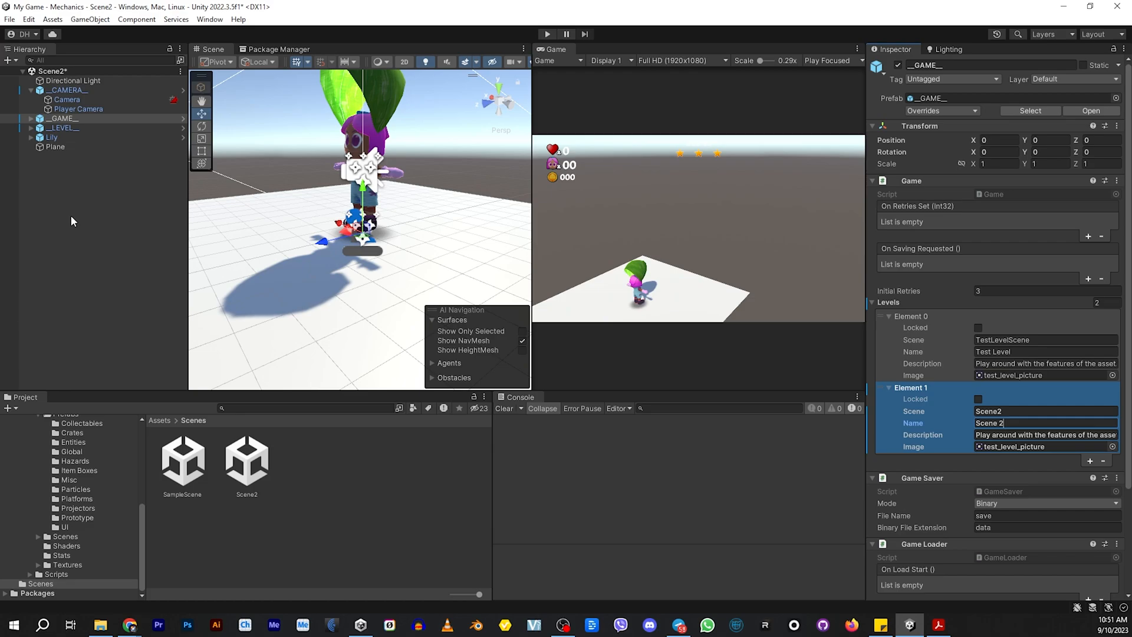
pyautogui.moveTo(957, 255)
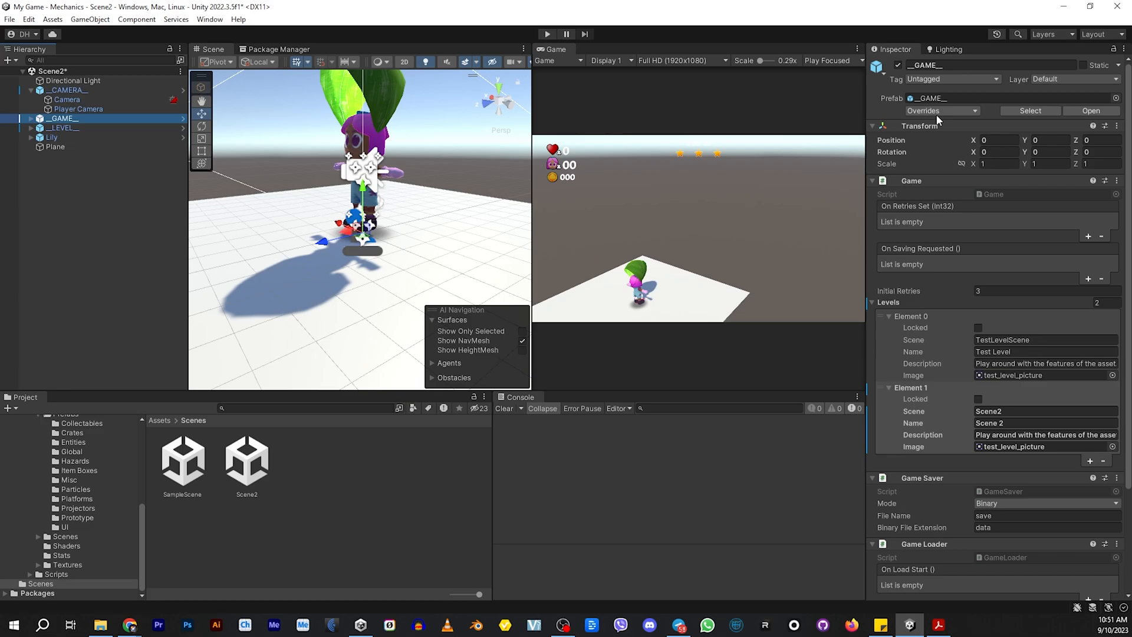
# Apply all __GAME__ prefab overrides, save Scene2, and open the TitleScreen scene.
pyautogui.click(941, 111)
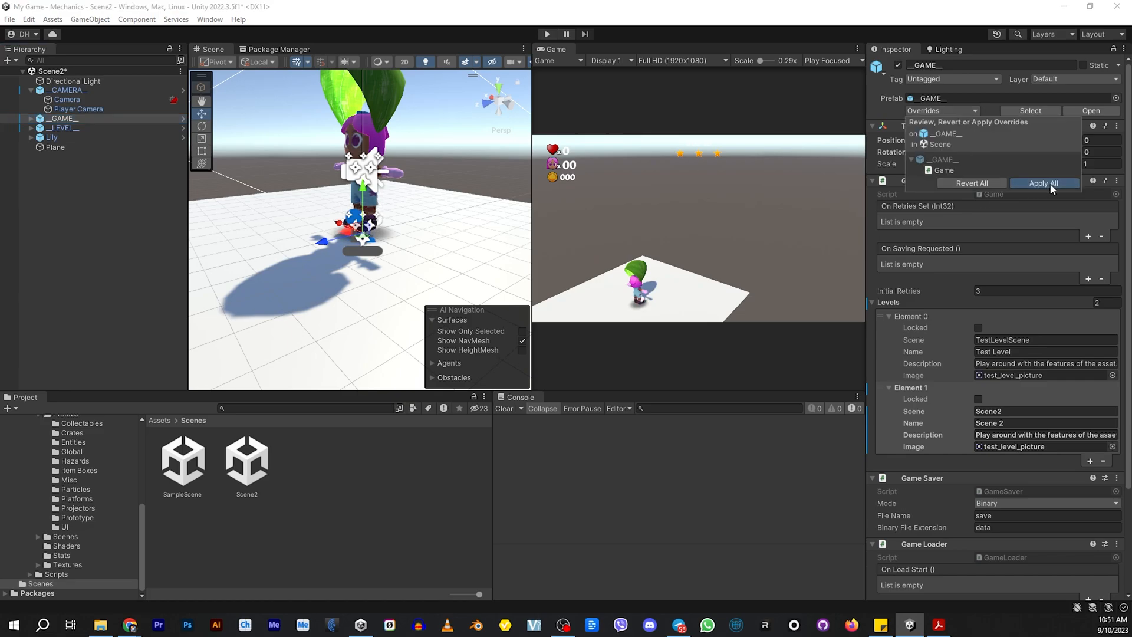
pyautogui.click(1044, 183)
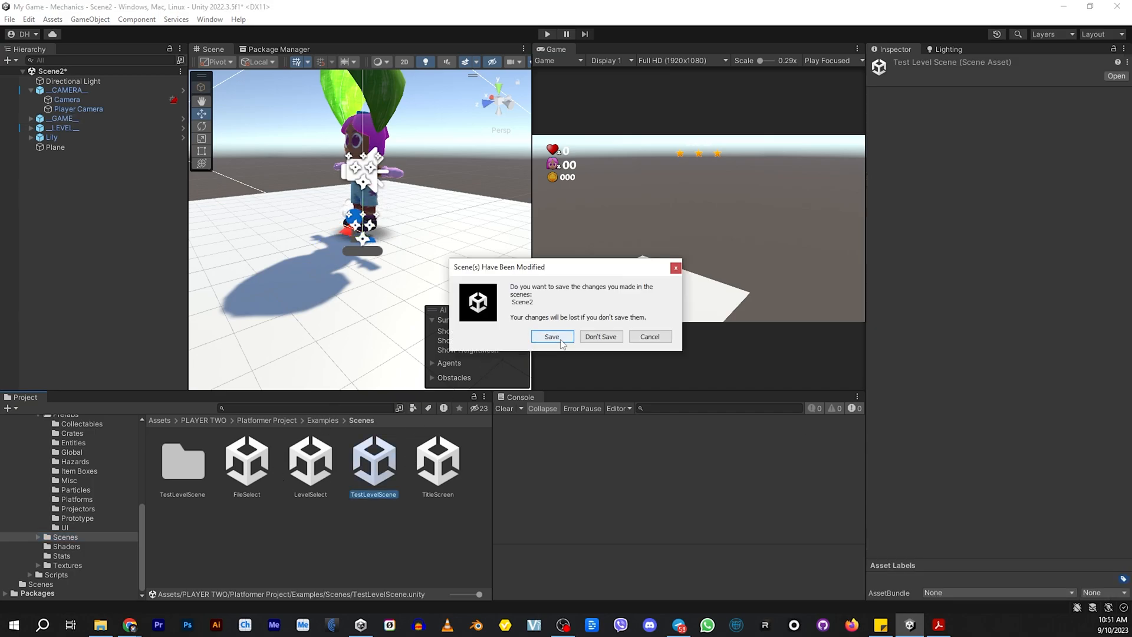
pyautogui.click(550, 337)
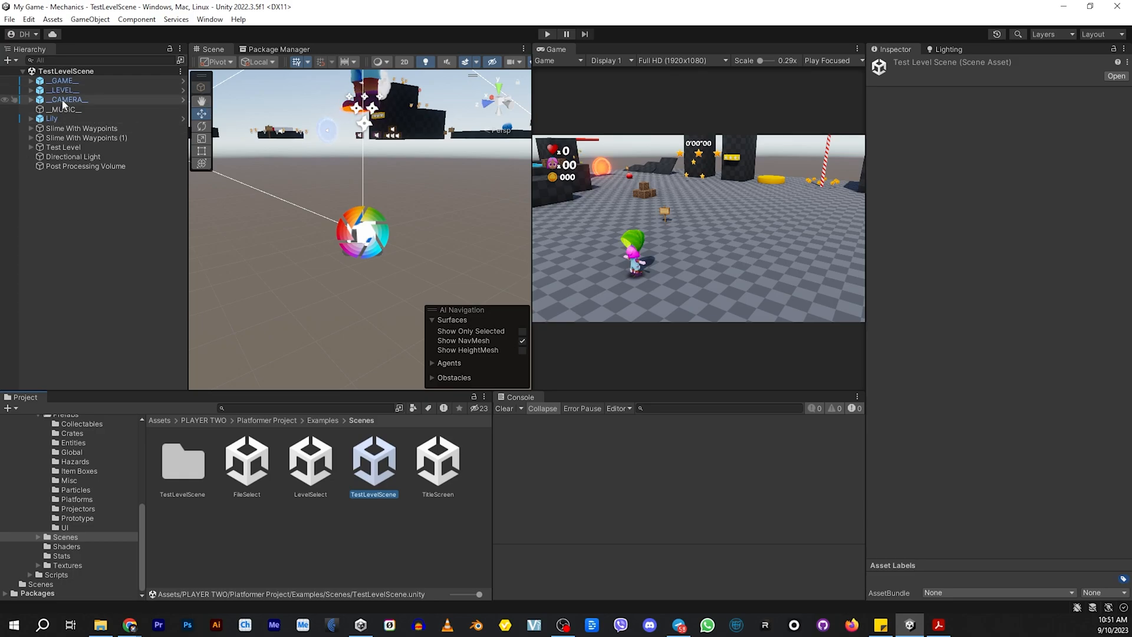
pyautogui.click(63, 80)
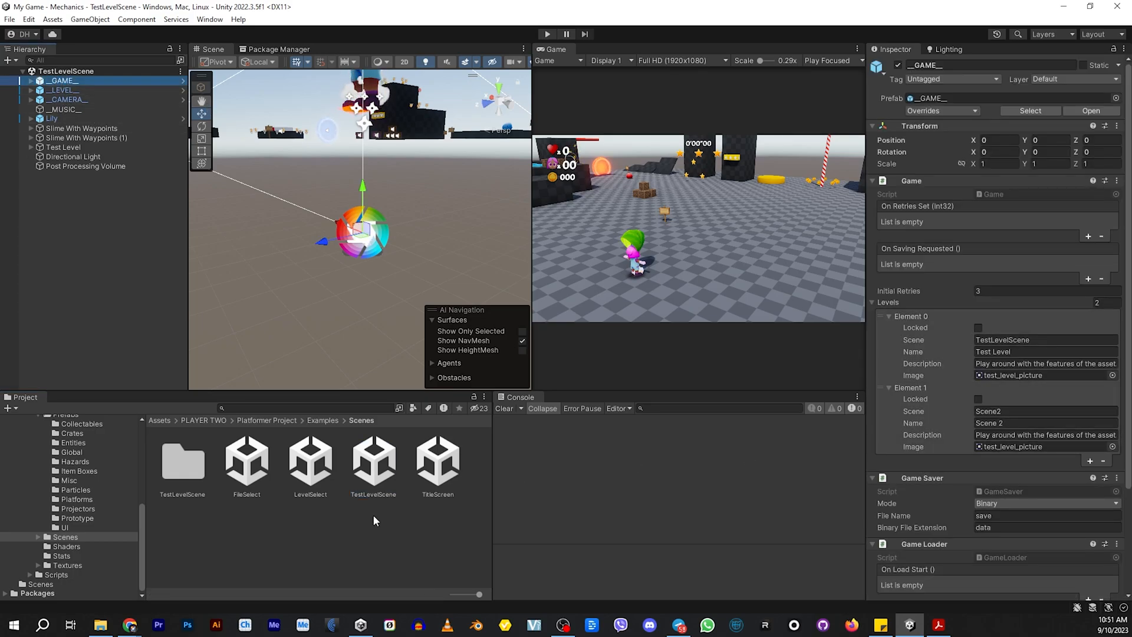
pyautogui.doubleClick(437, 459)
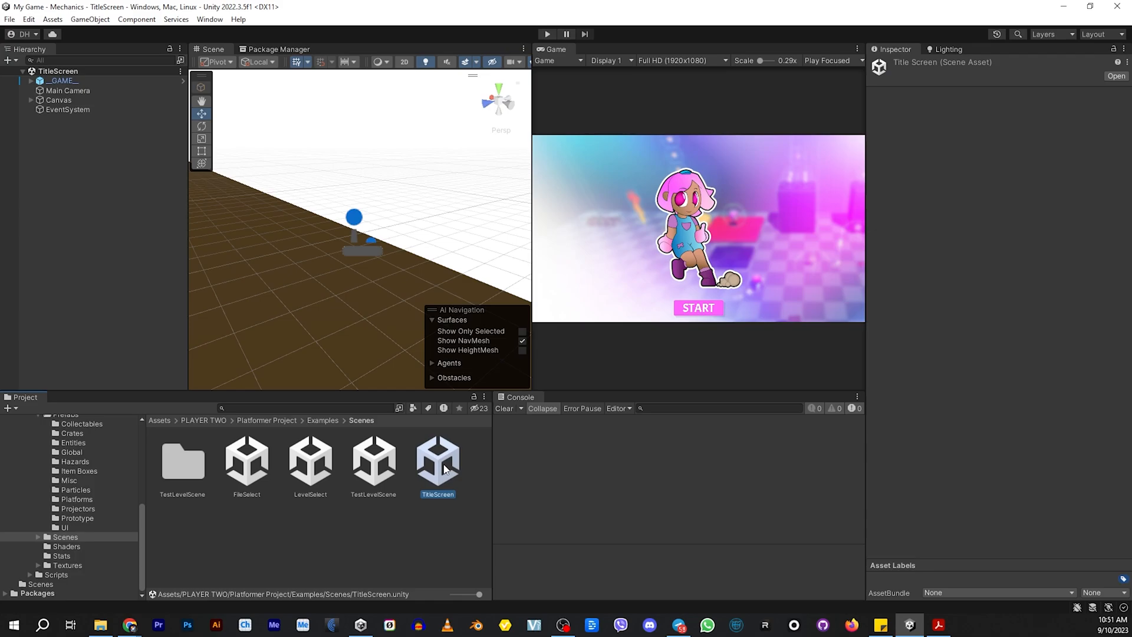
# Enter Play mode, press START, and play the Scene 2 card in Level Select.
pyautogui.click(547, 34)
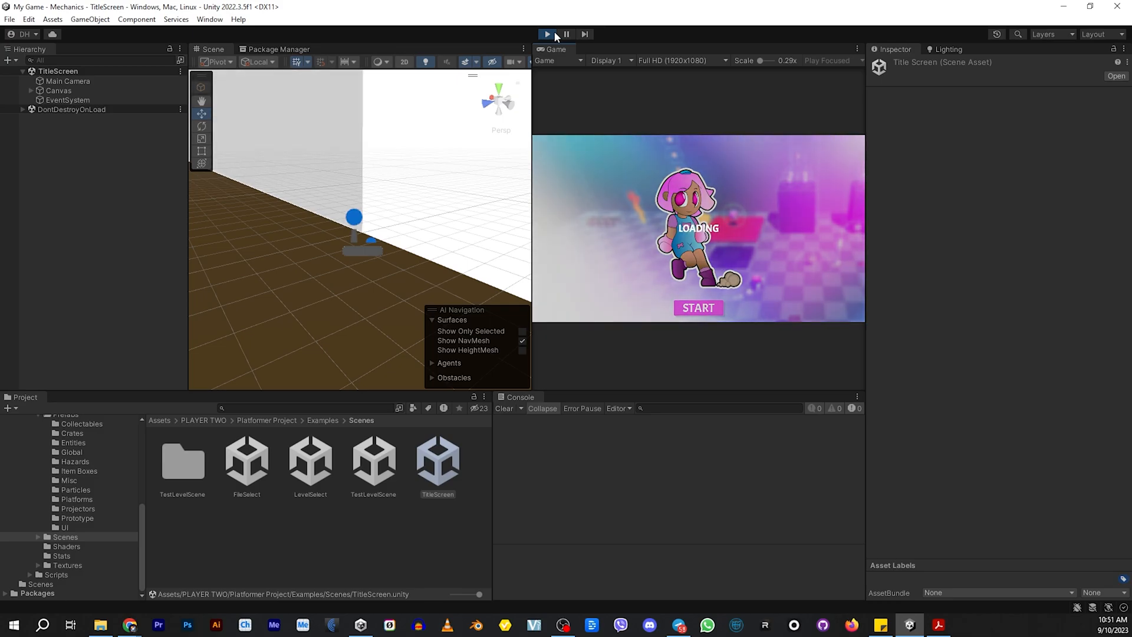
pyautogui.click(698, 308)
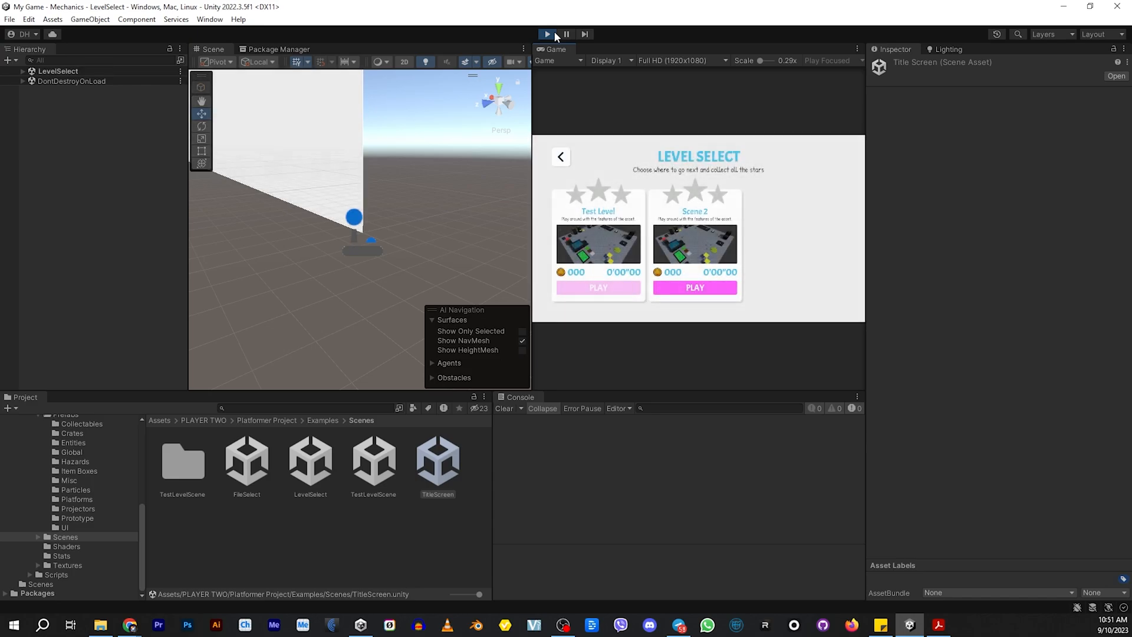
pyautogui.click(694, 288)
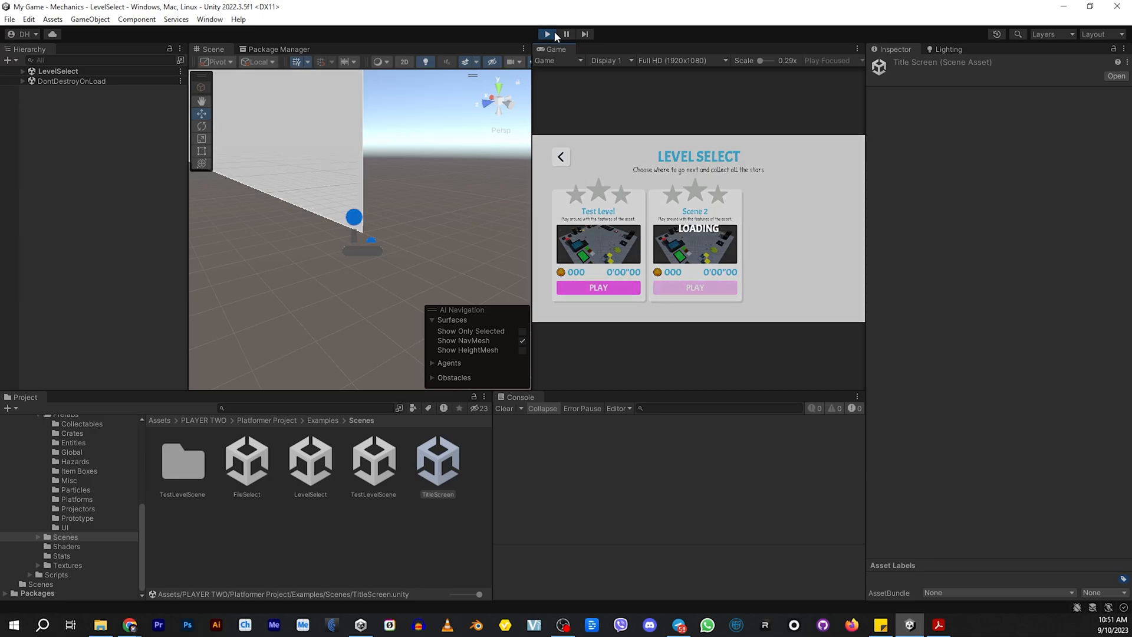